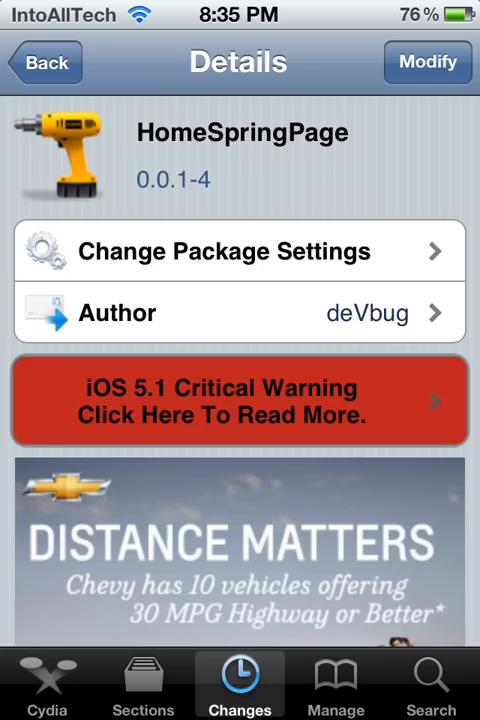
Step: Cancel the iOS 5.1 Critical Warning link and scroll to HomeSpringPage's empty-first-page description
left_click(240, 401)
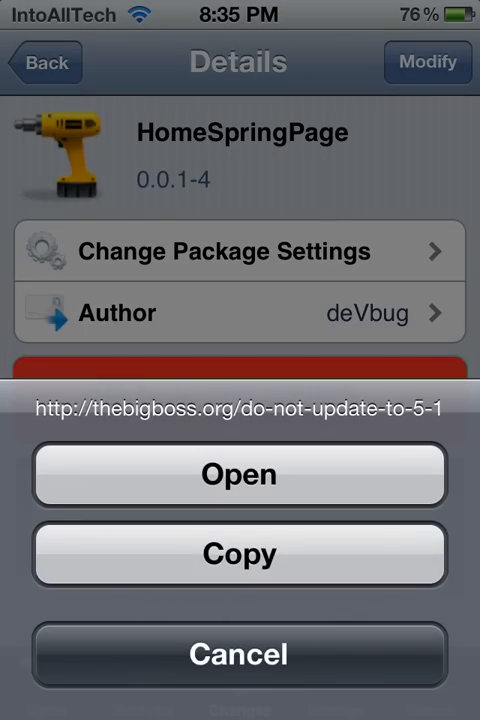
left_click(239, 654)
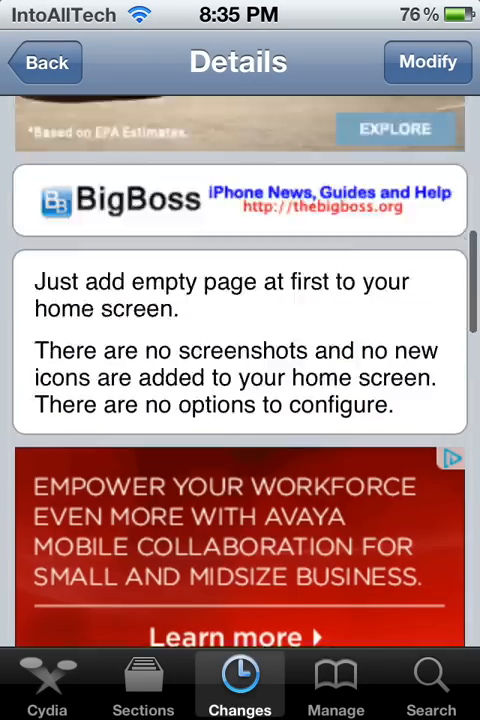
scroll("up", 3)
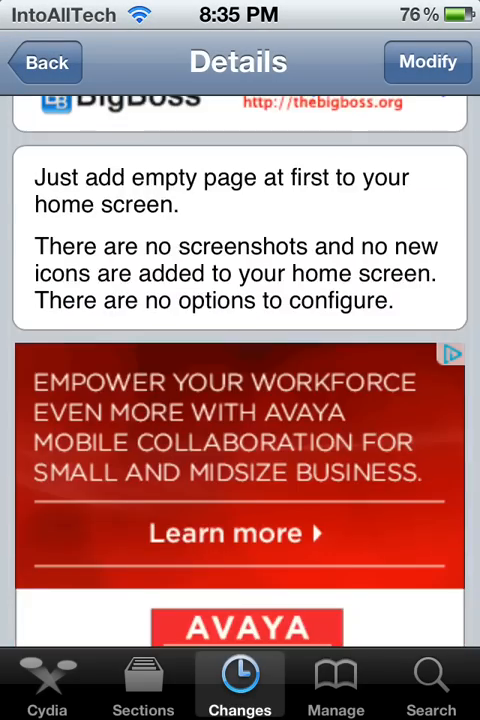